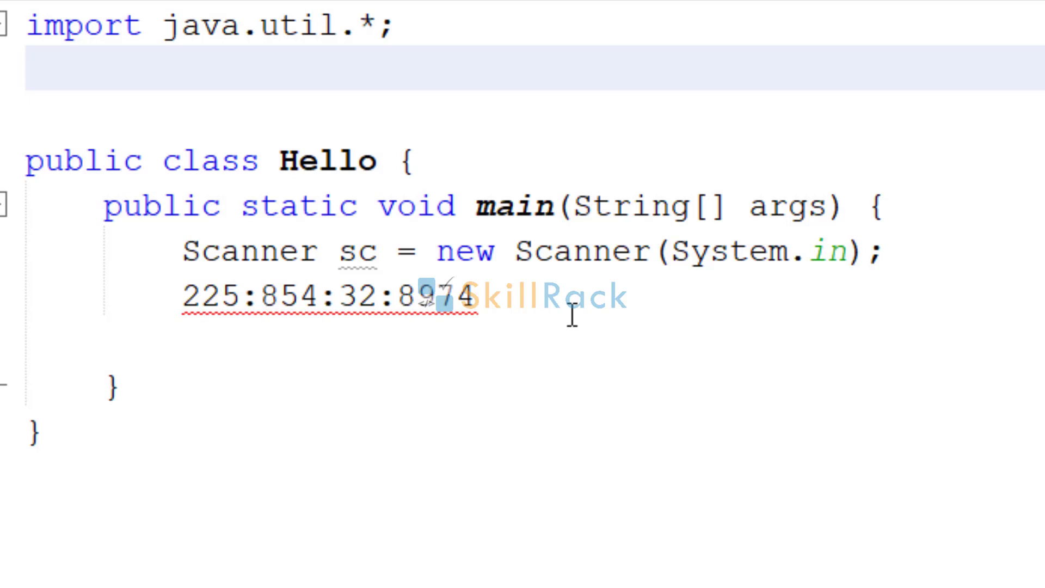
pyautogui.moveTo(562, 325)
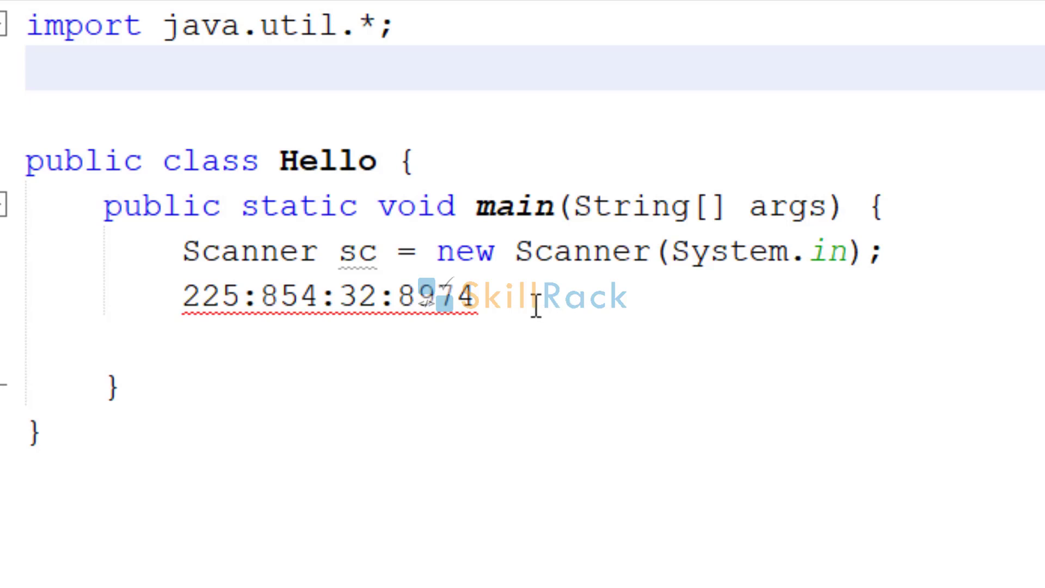
# Delete the sample numbers line 225:854:32:8974 below the Scanner declaration
pyautogui.click(534, 295)
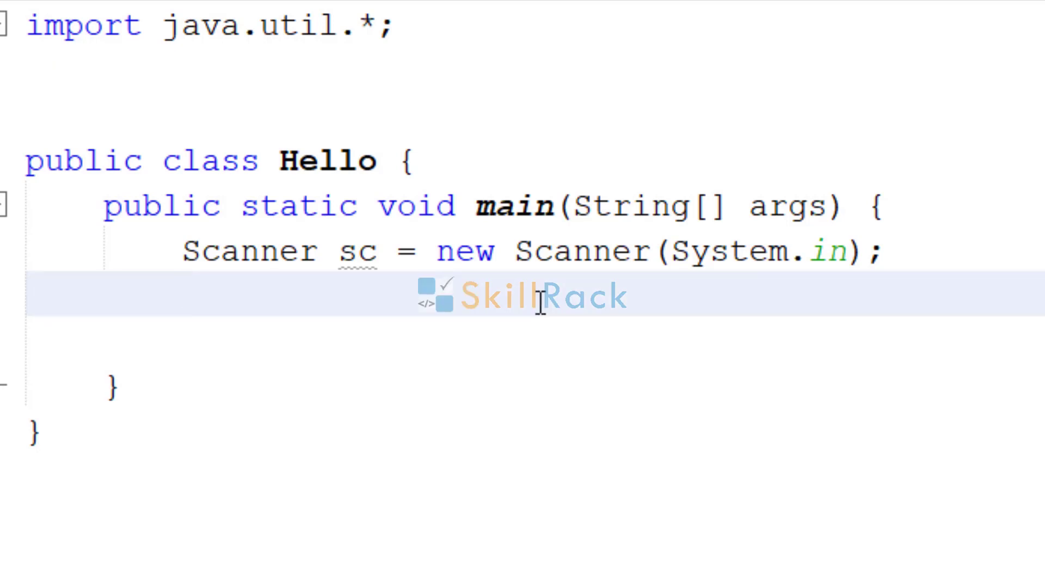
# Write int arr[]=Stream.of(sc.nextLine().split(":")). importing java.util.stream.Stream
pyautogui.write('int arr')
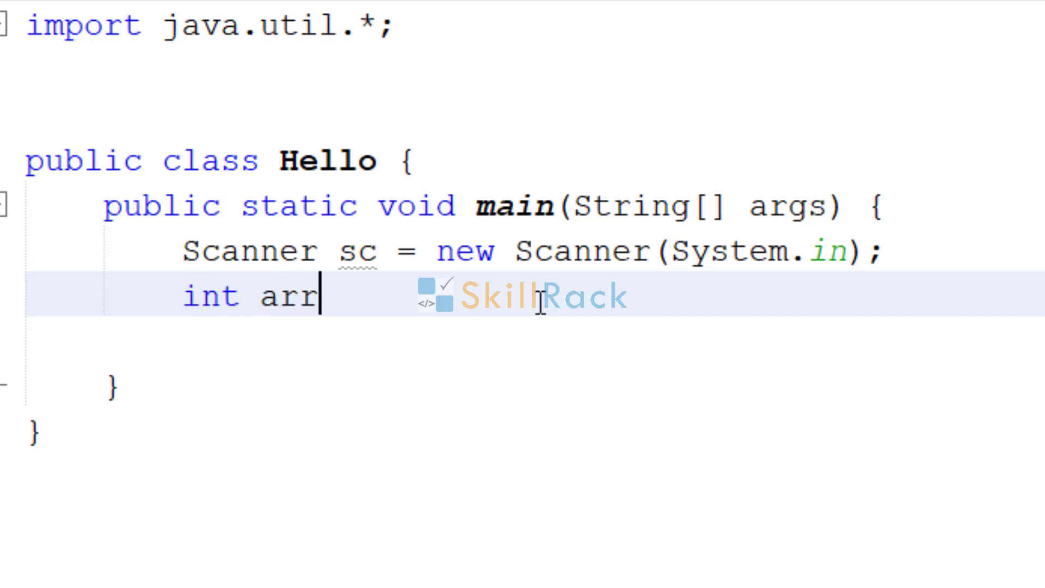
pyautogui.write('[]')
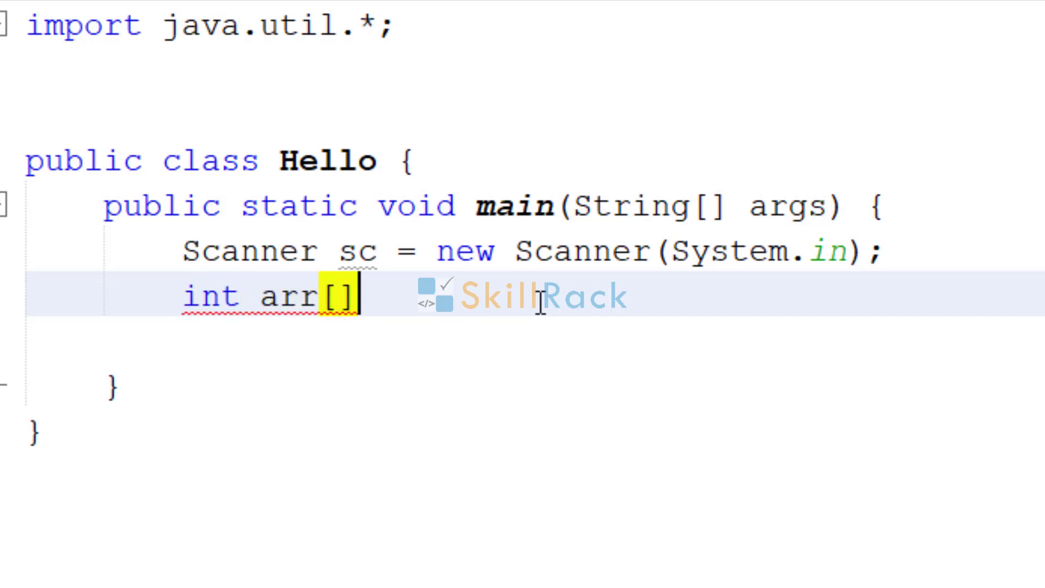
pyautogui.write('=Str')
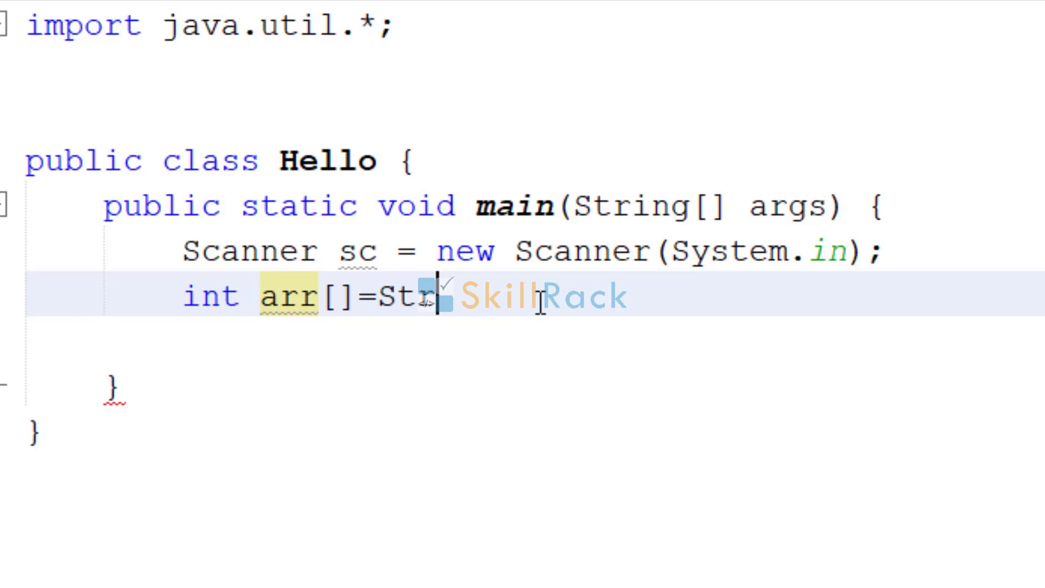
pyautogui.write('eam.of(sc')
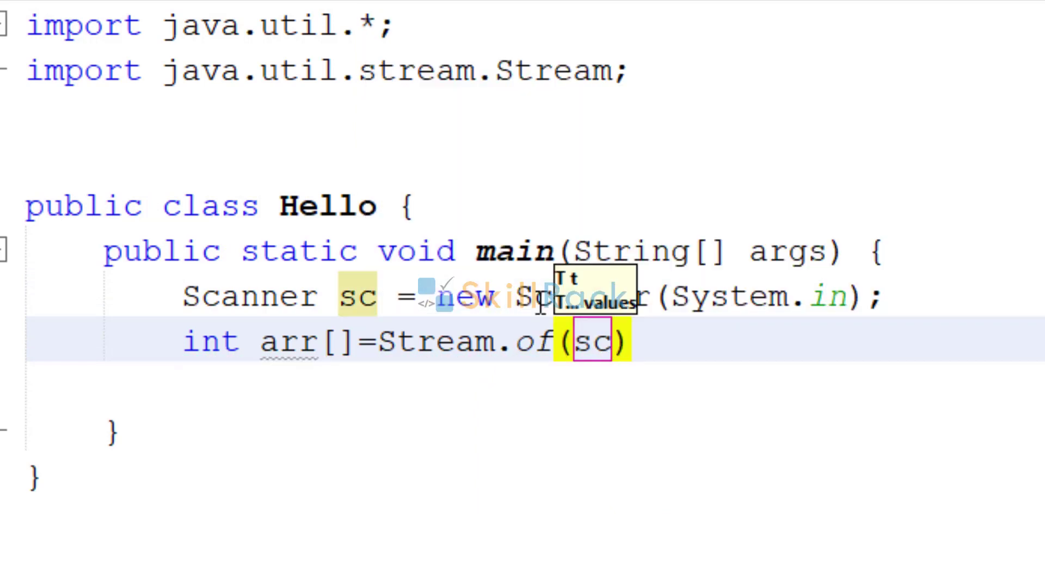
pyautogui.write('.nextLine(')
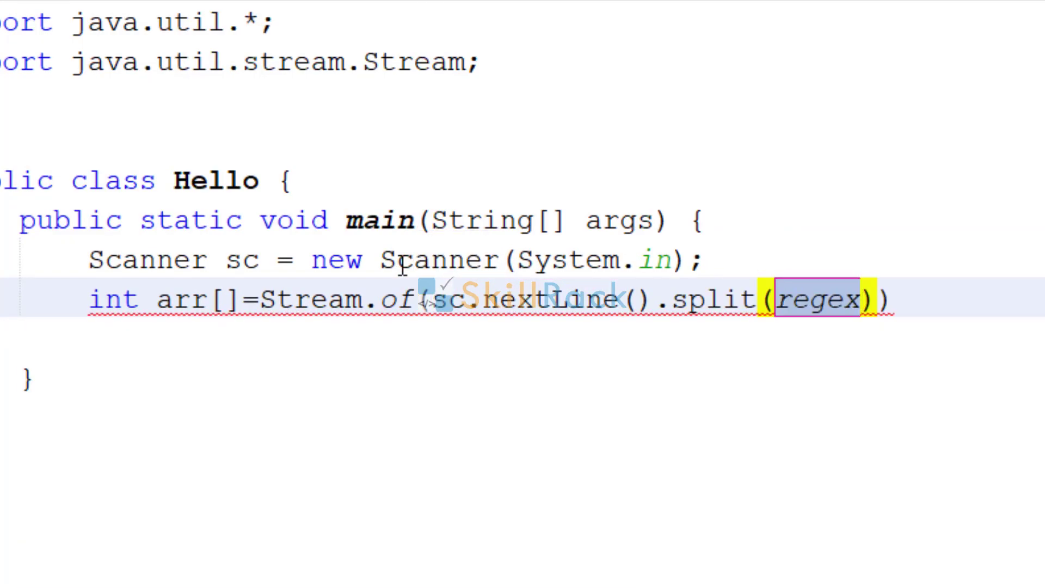
pyautogui.write('":"')
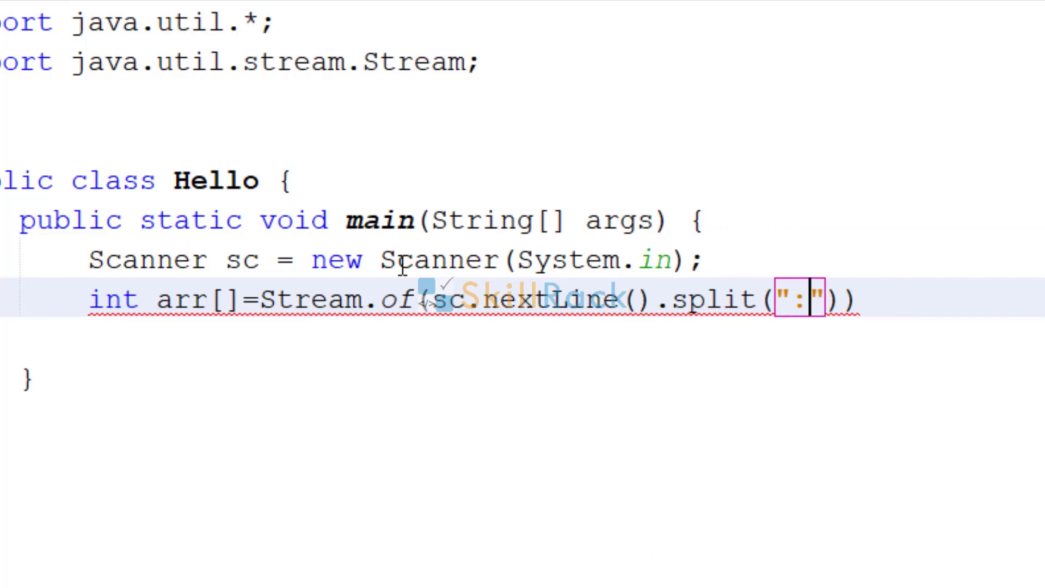
pyautogui.write('.')
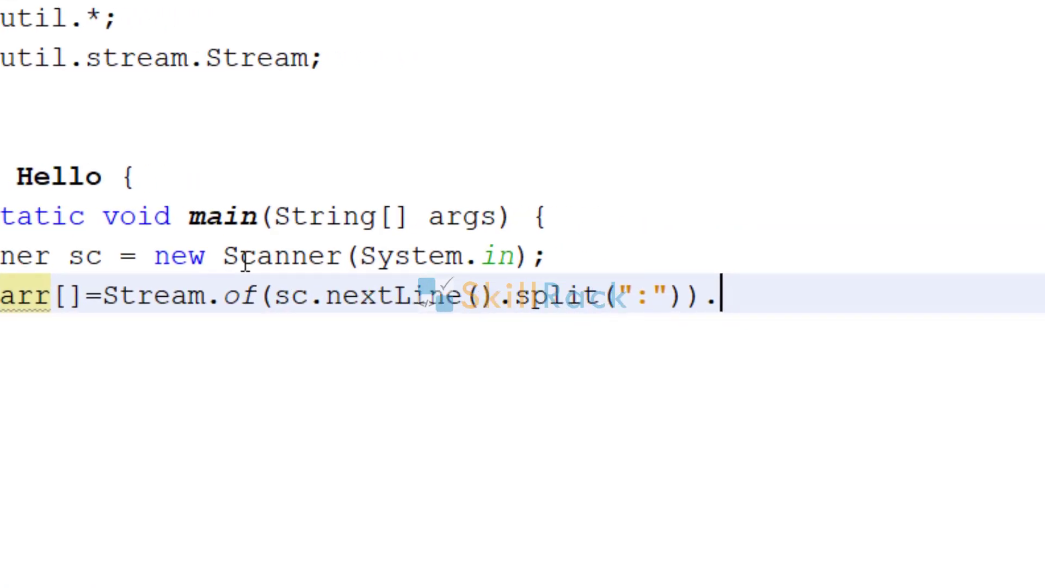
# Finish the statement with .mapToInt(Integer::parseInt).toArray(); on a second line
pyautogui.write('mapToInt(arg0')
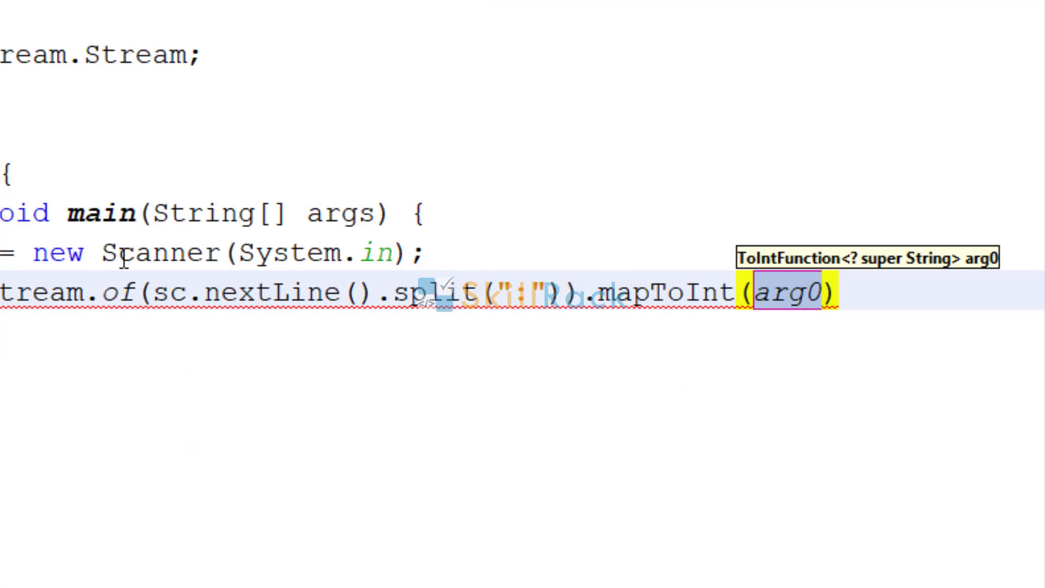
pyautogui.write('Int')
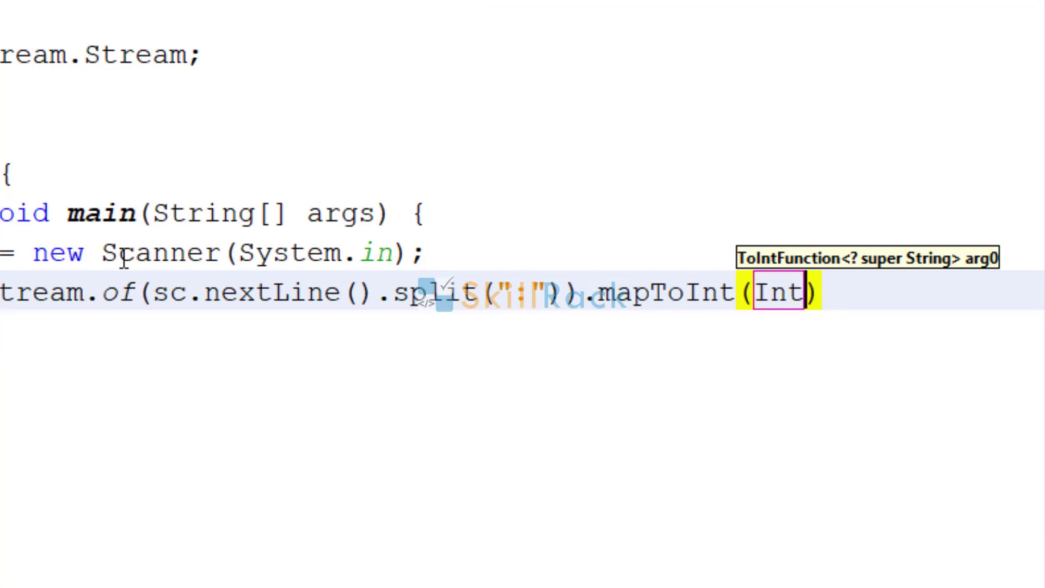
pyautogui.write('eger::')
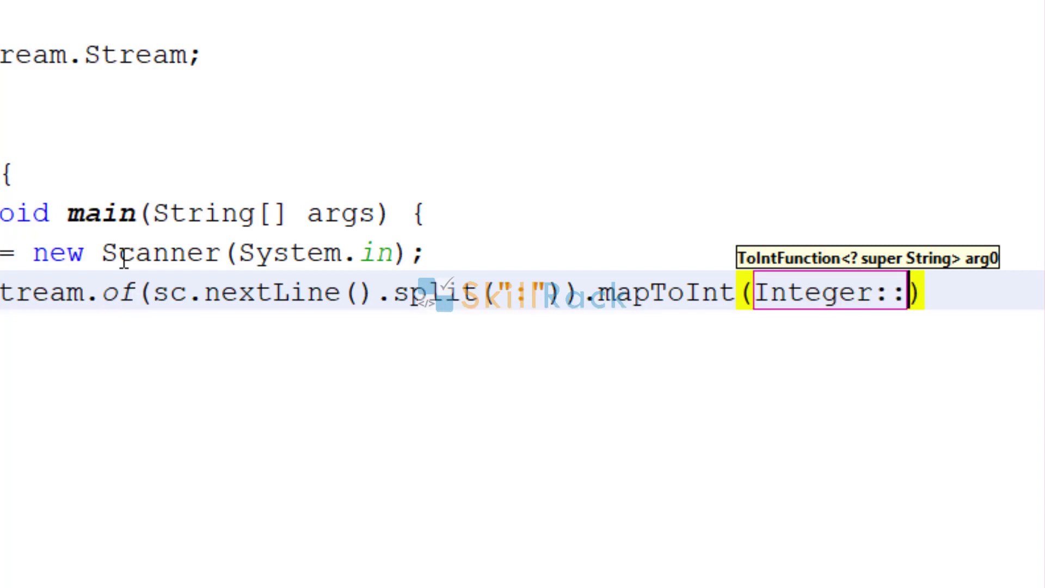
pyautogui.write('parse')
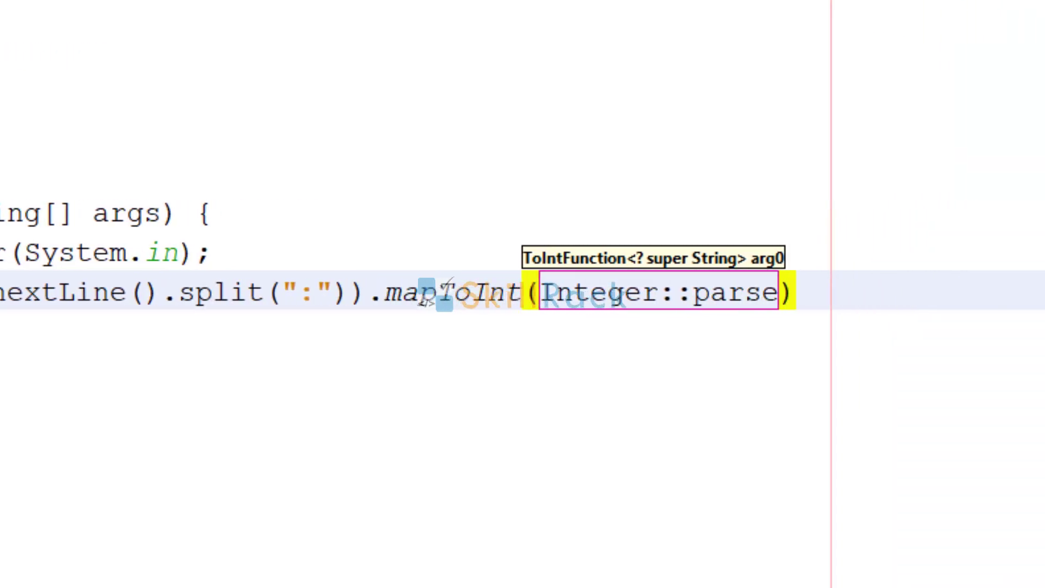
pyautogui.write('Int')
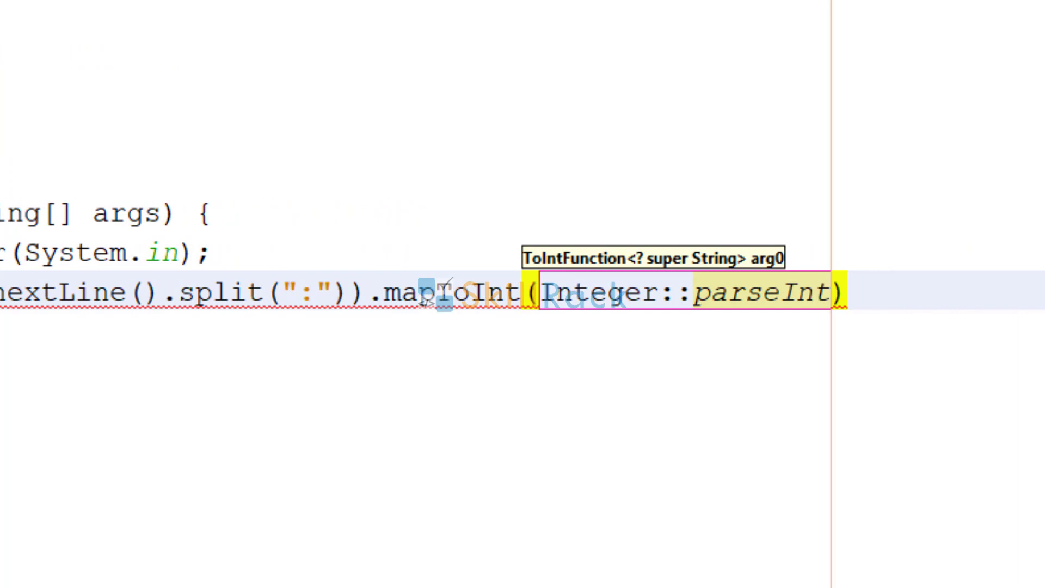
pyautogui.write('.')
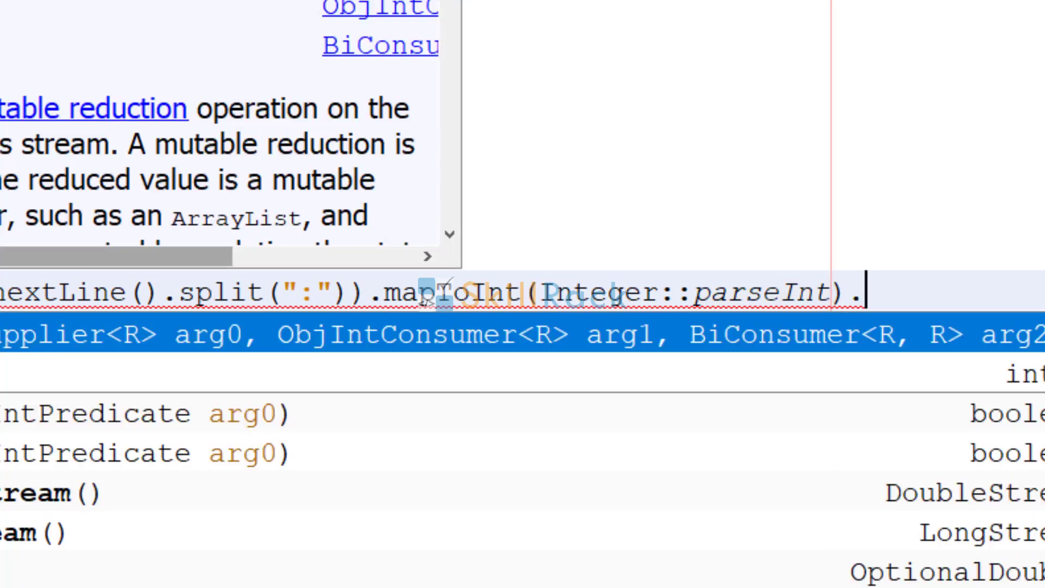
pyautogui.write('toArray();')
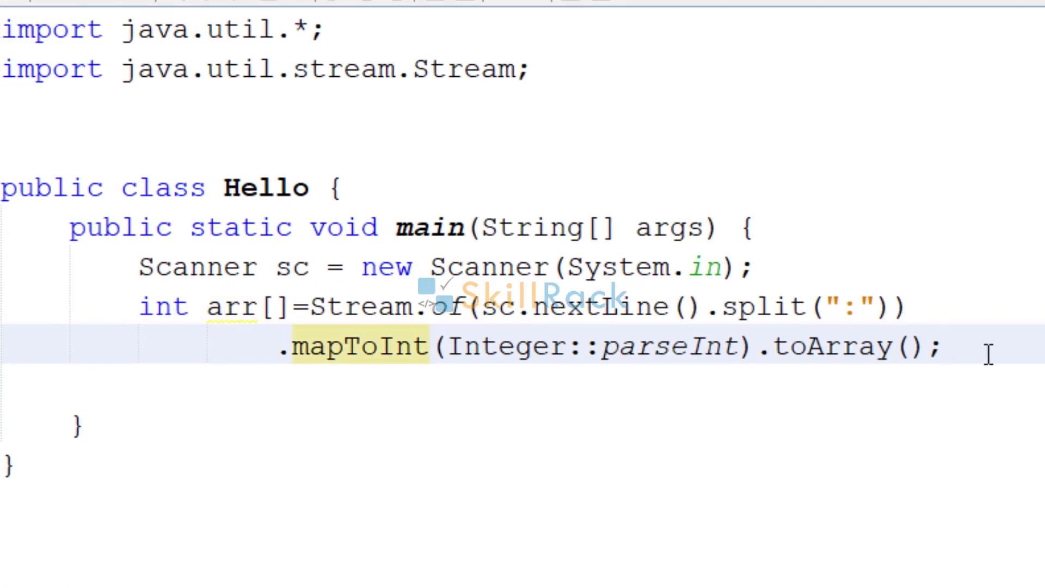
# Add for(int val:arr){ System.out.print(val+" "); } to print each value with a space
pyautogui.write('for(int')
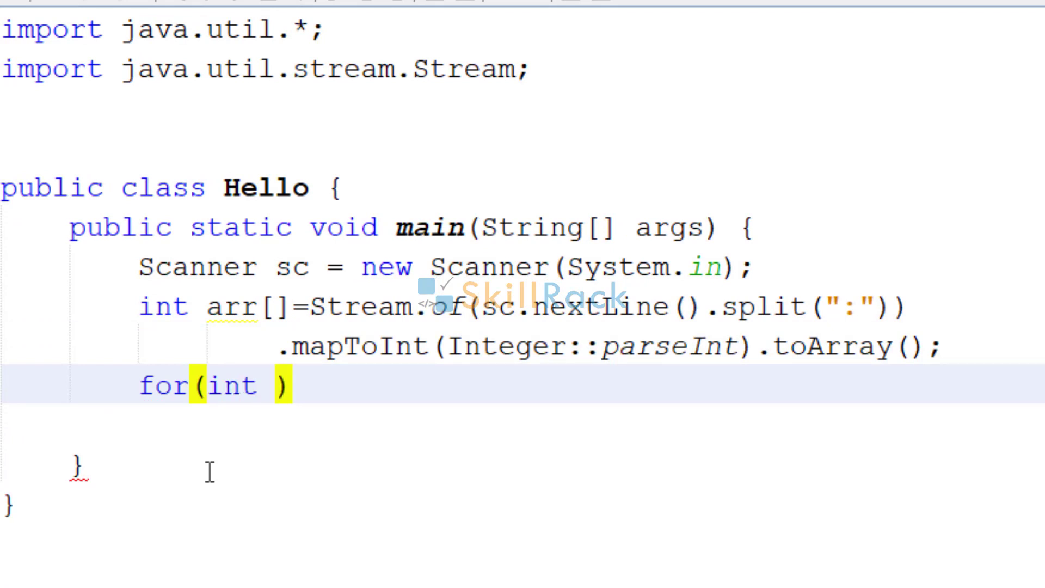
pyautogui.write('val:arr')
pyautogui.write('System.out.print("");')
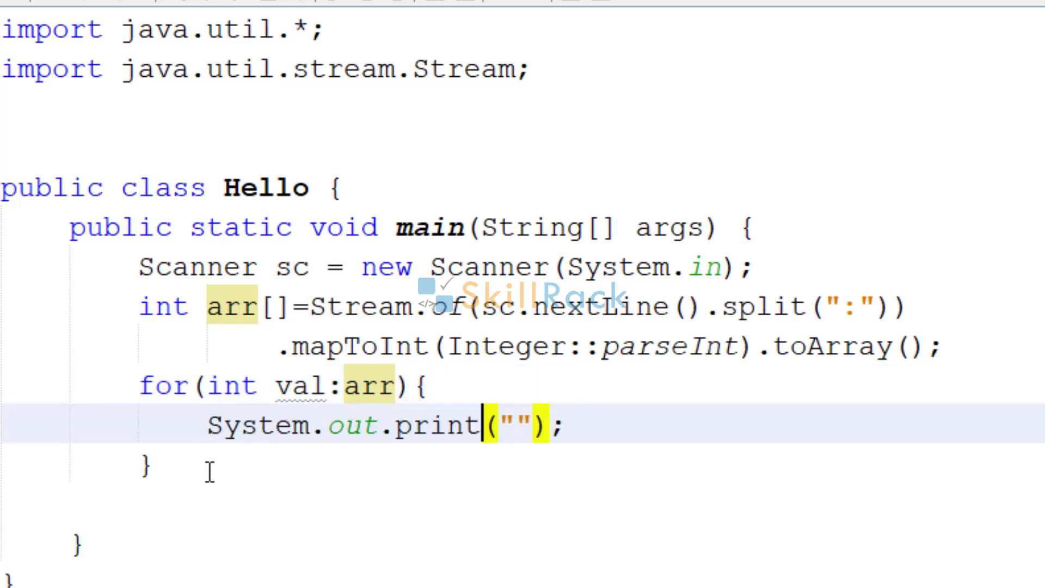
pyautogui.write('val+')
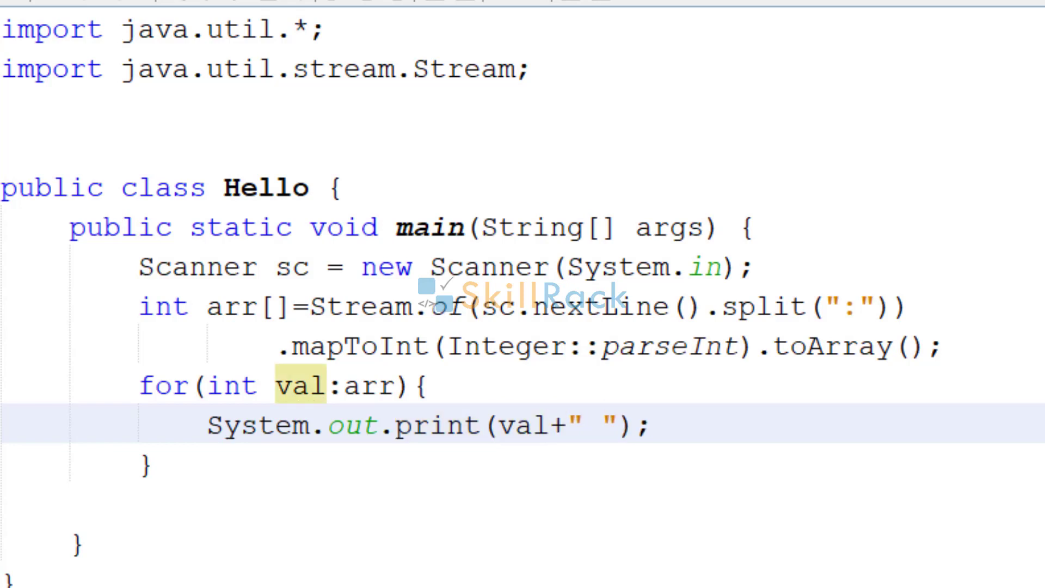
pyautogui.click(599, 426)
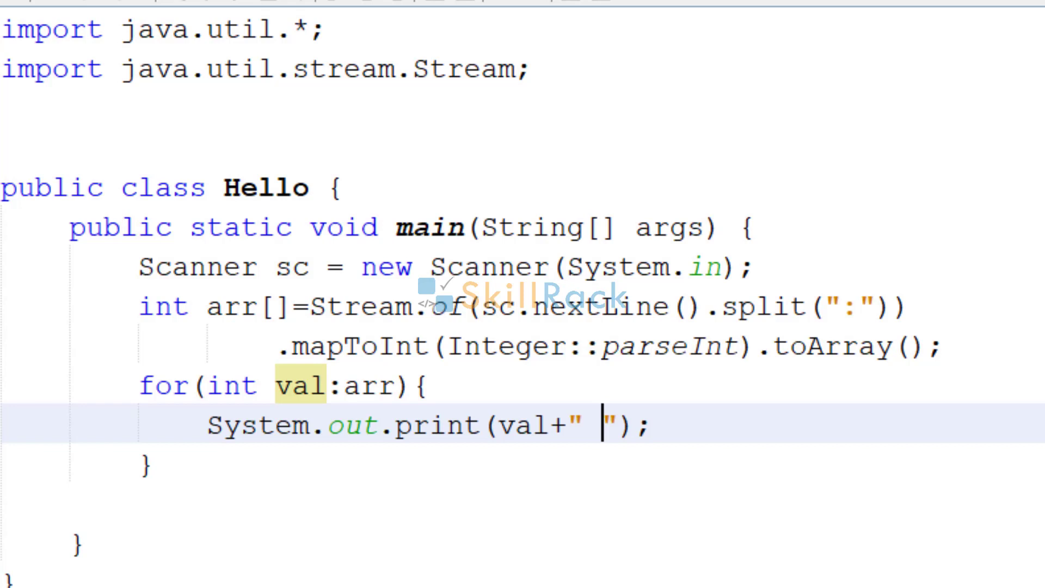